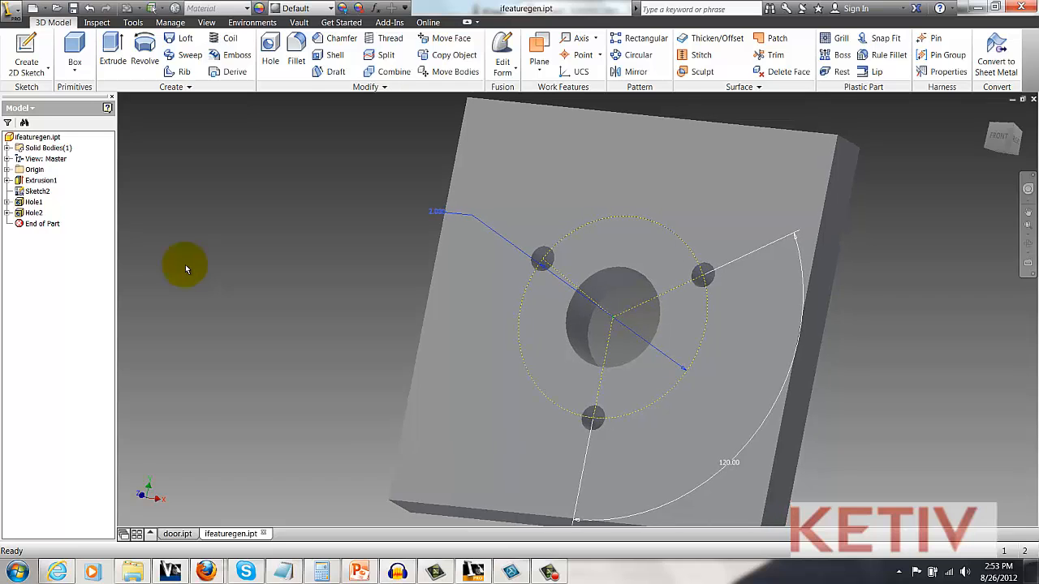
mouse_move(127, 230)
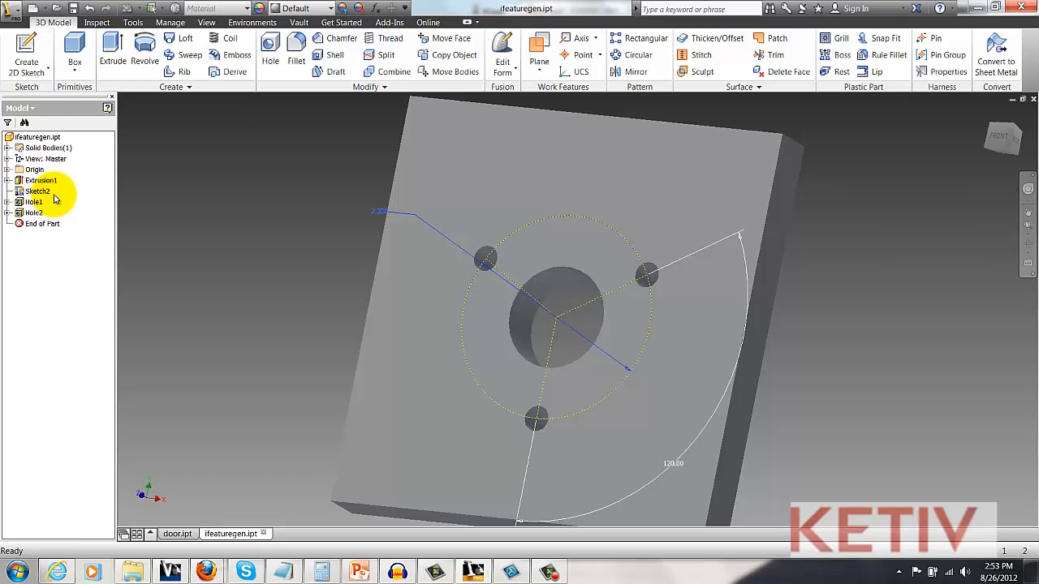
Edit Sketch2 to view its 2.000 radius and 120.00 angle bolt-circle dimensions
left_click(38, 191)
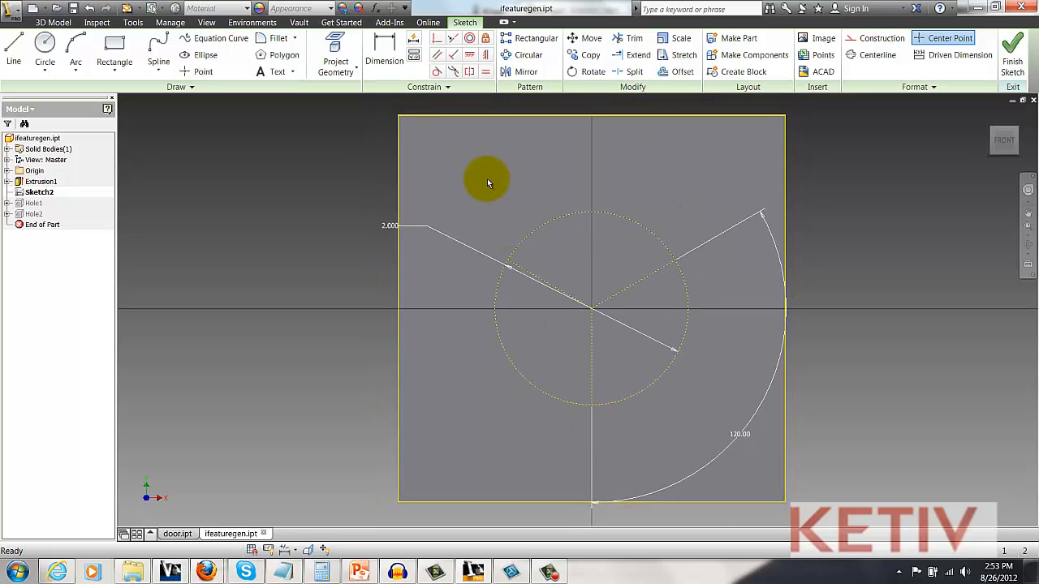
mouse_move(460, 108)
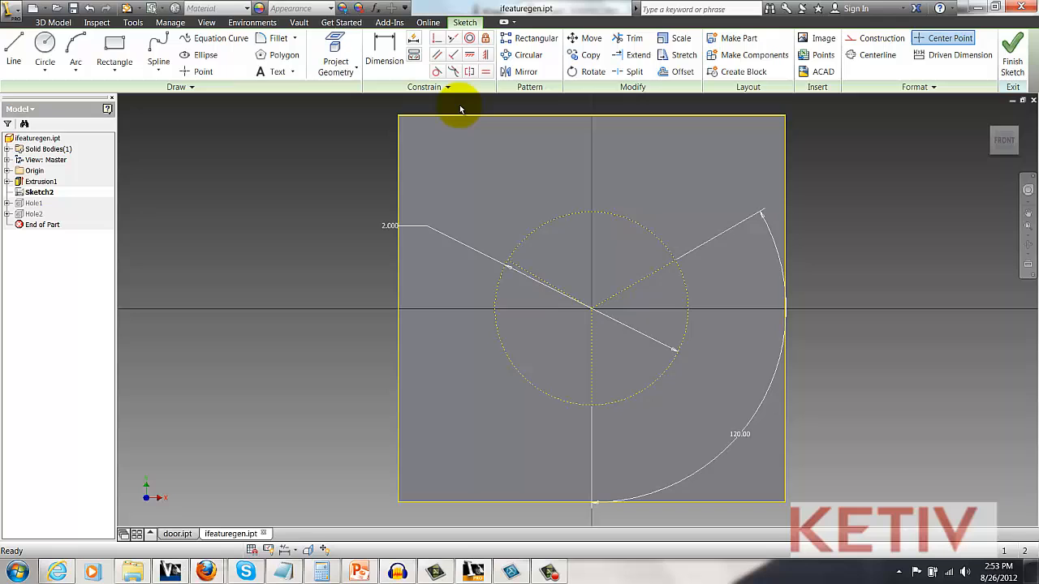
mouse_move(365, 180)
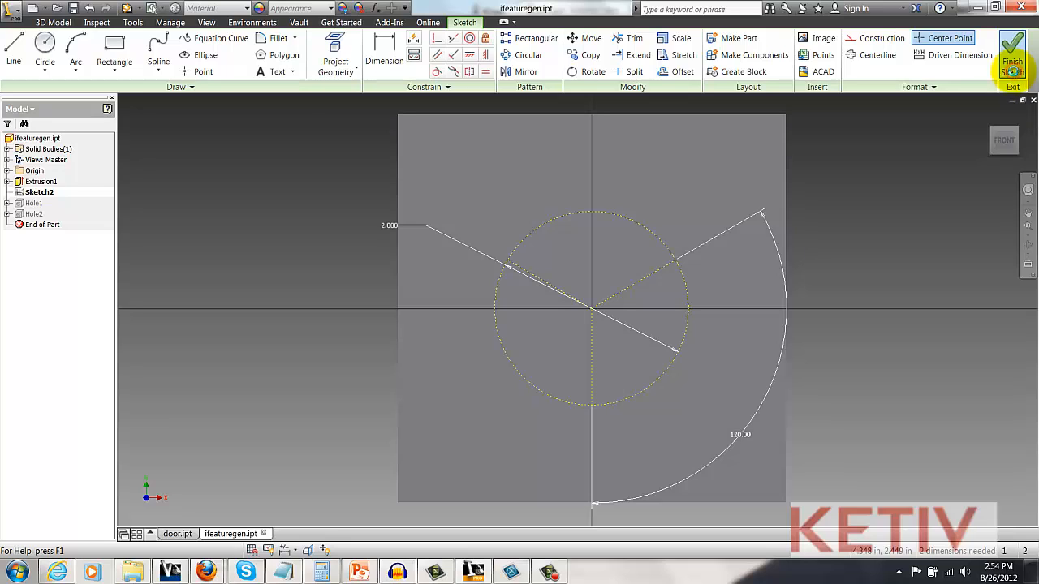
Exit Sketch2 without changes, back to the part with three bolt-circle holes
left_click(1012, 48)
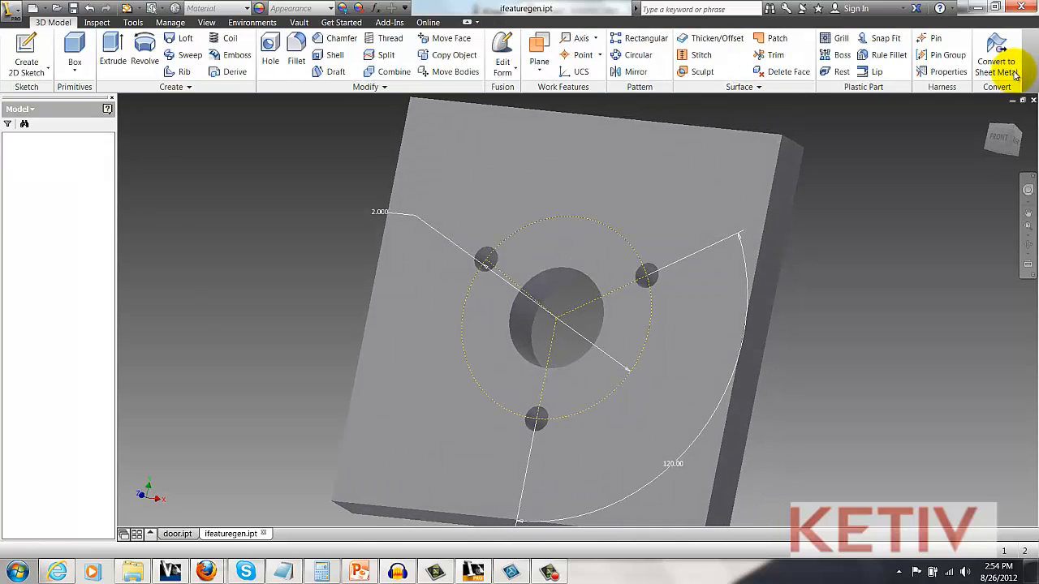
mouse_move(996, 52)
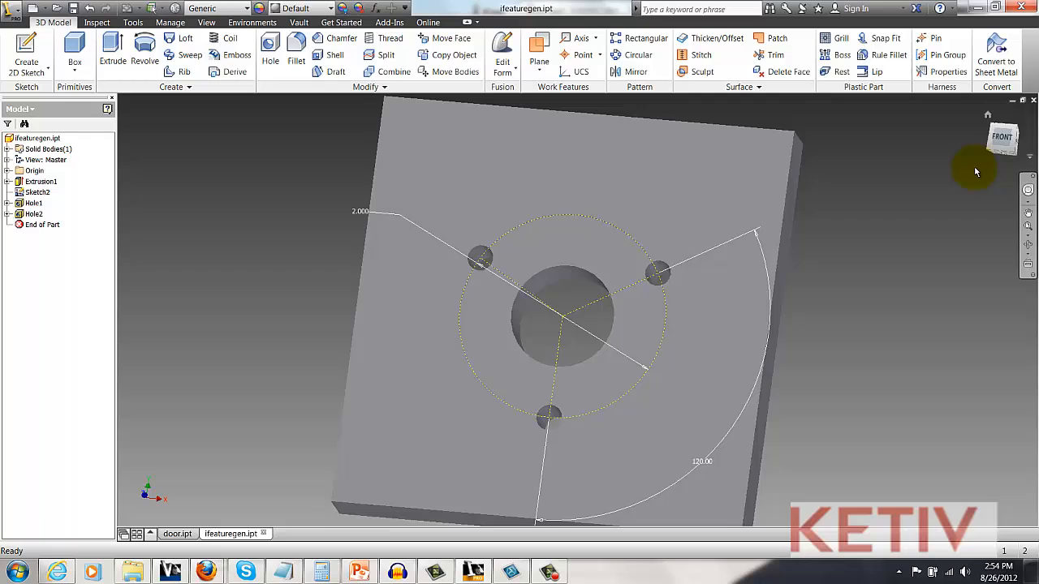
right_click(34, 203)
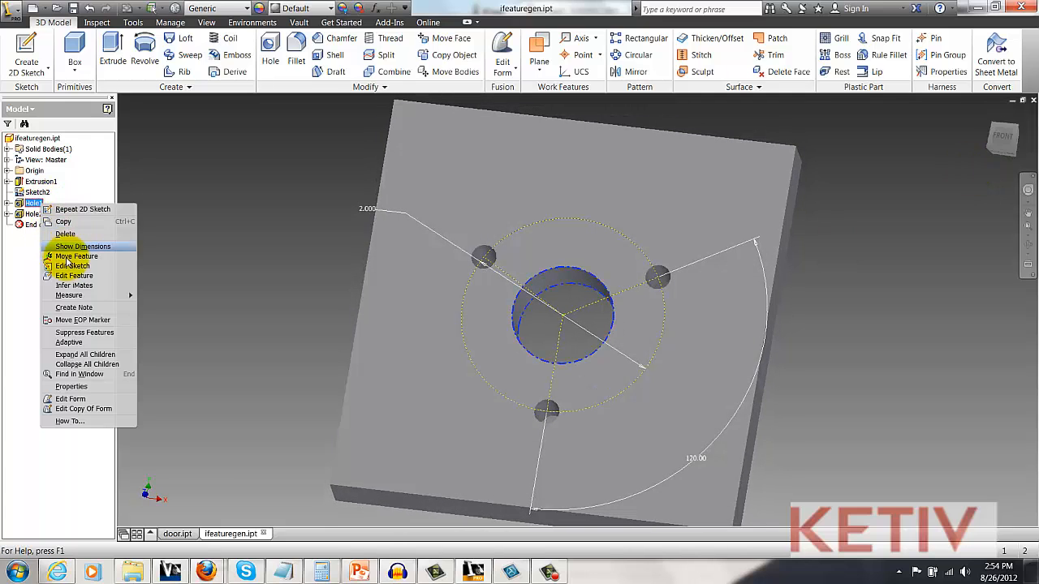
left_click(74, 275)
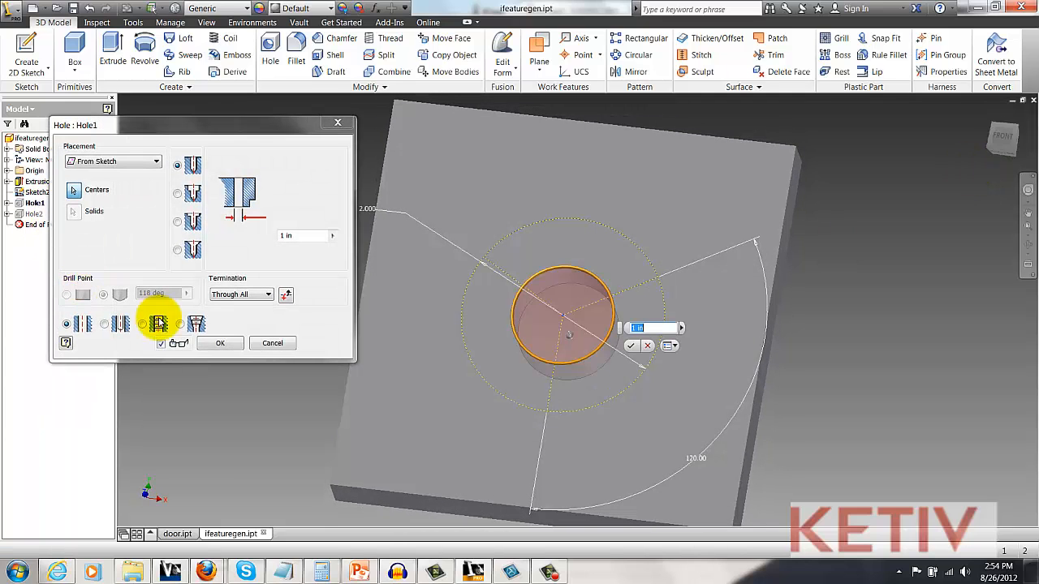
right_click(34, 215)
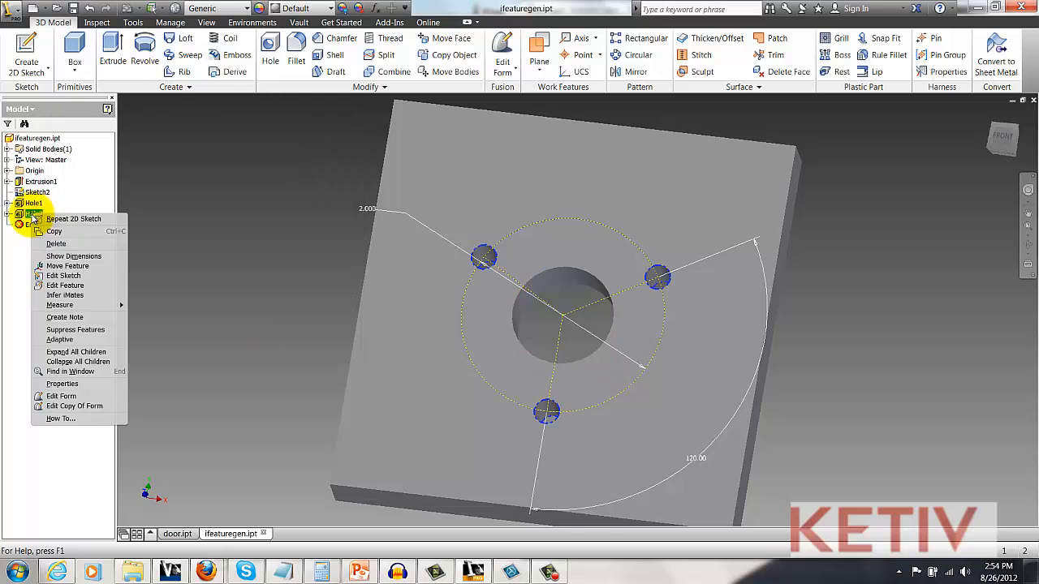
left_click(65, 285)
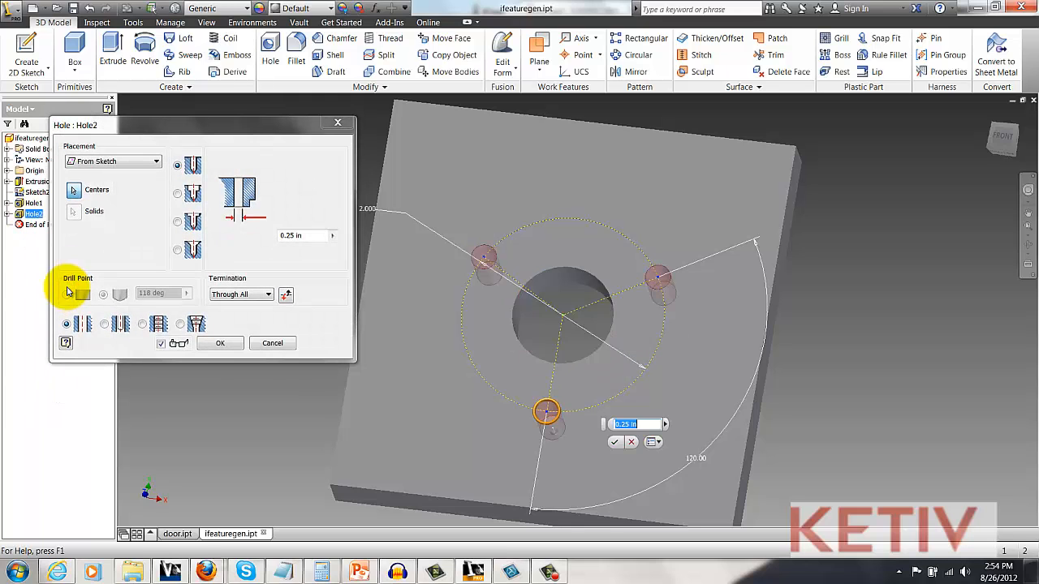
left_click(220, 342)
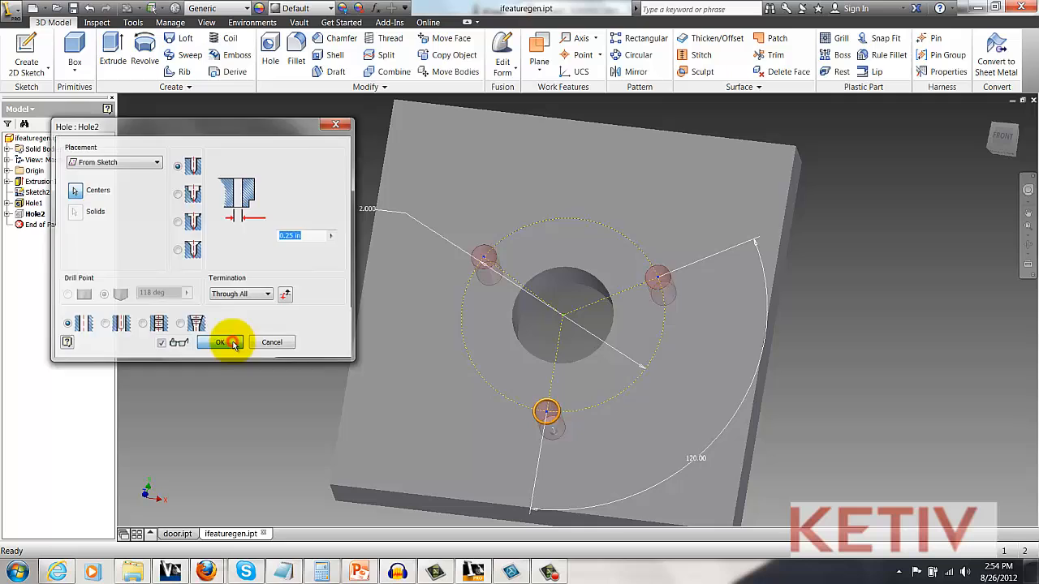
left_click(220, 342)
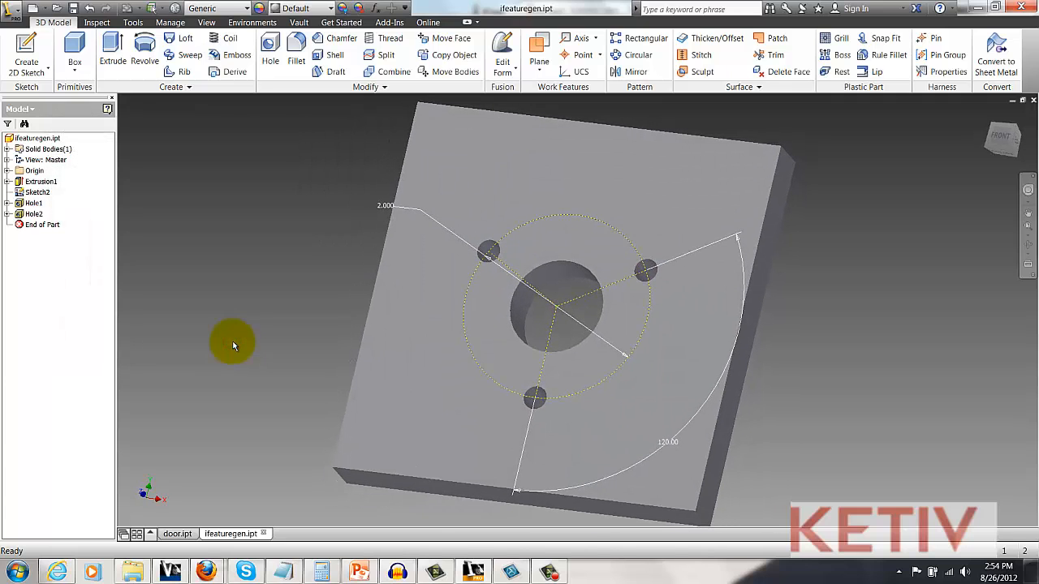
left_click(169, 21)
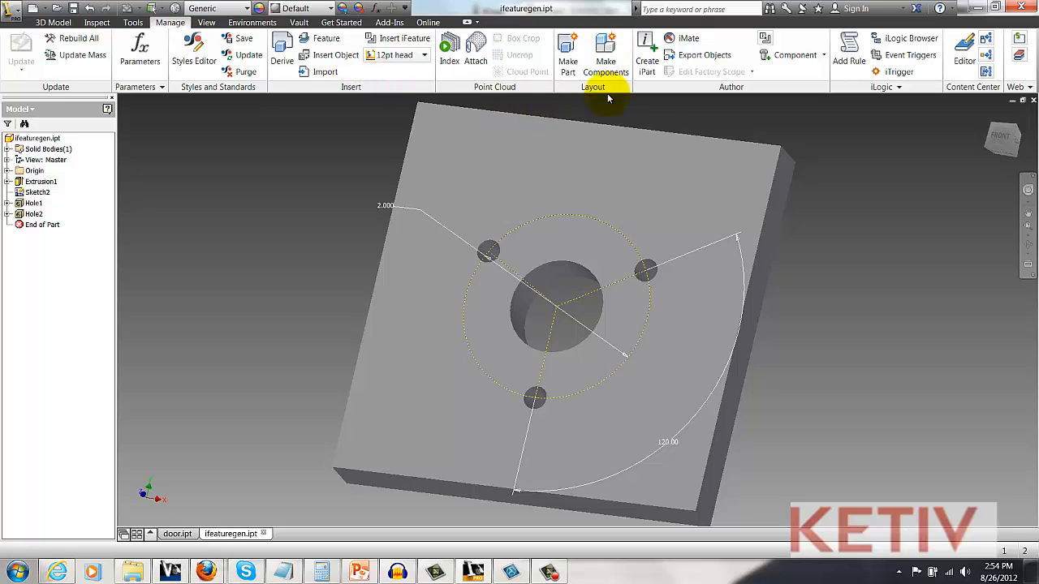
mouse_move(763, 37)
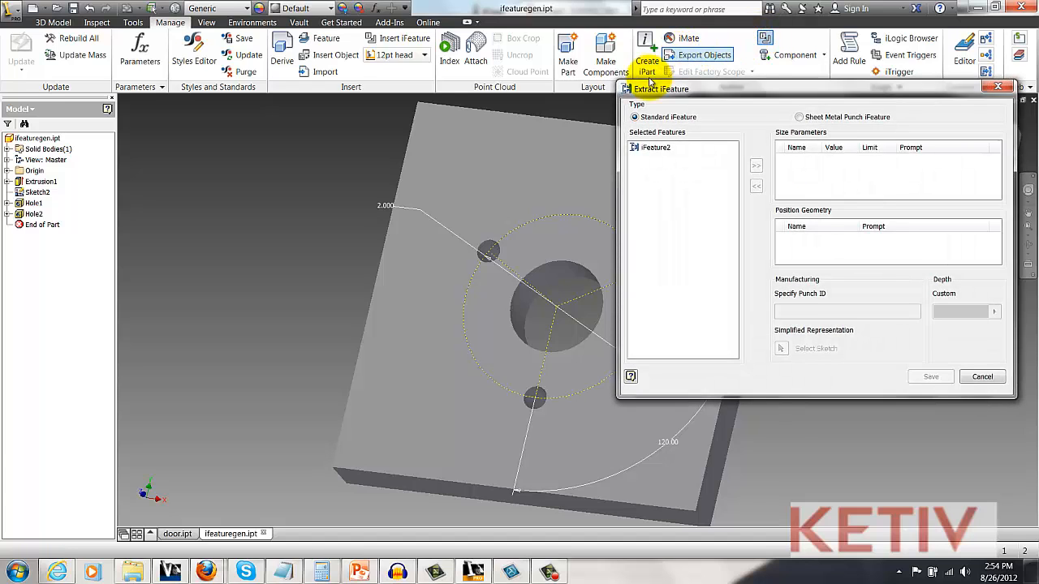
Extract Hole1 and Hole2 as an iFeature, exposing the 2 in radius as a size parameter
left_click(34, 203)
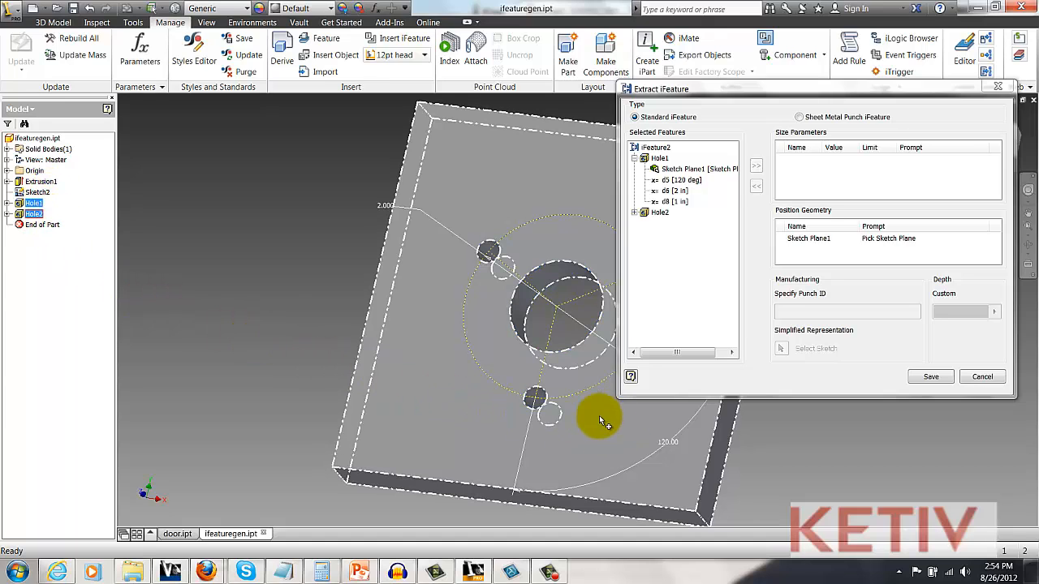
left_click(678, 179)
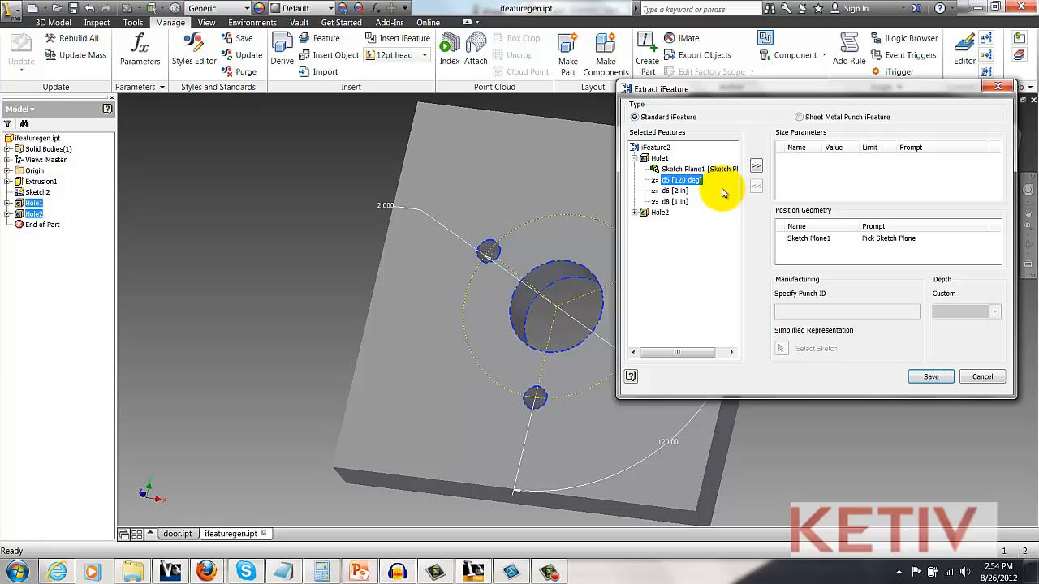
left_click(756, 166)
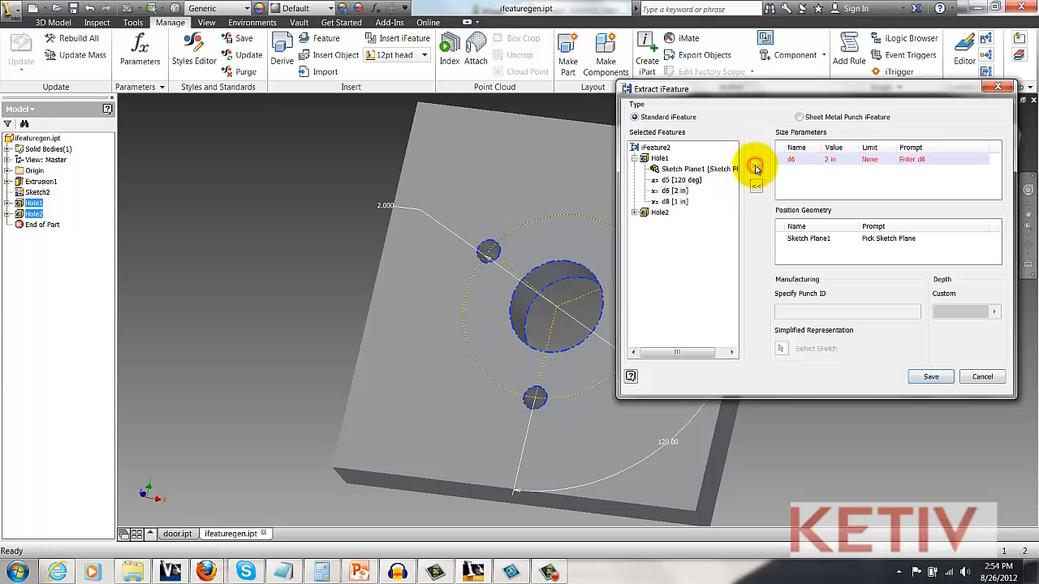
left_click(755, 166)
type("door feature")
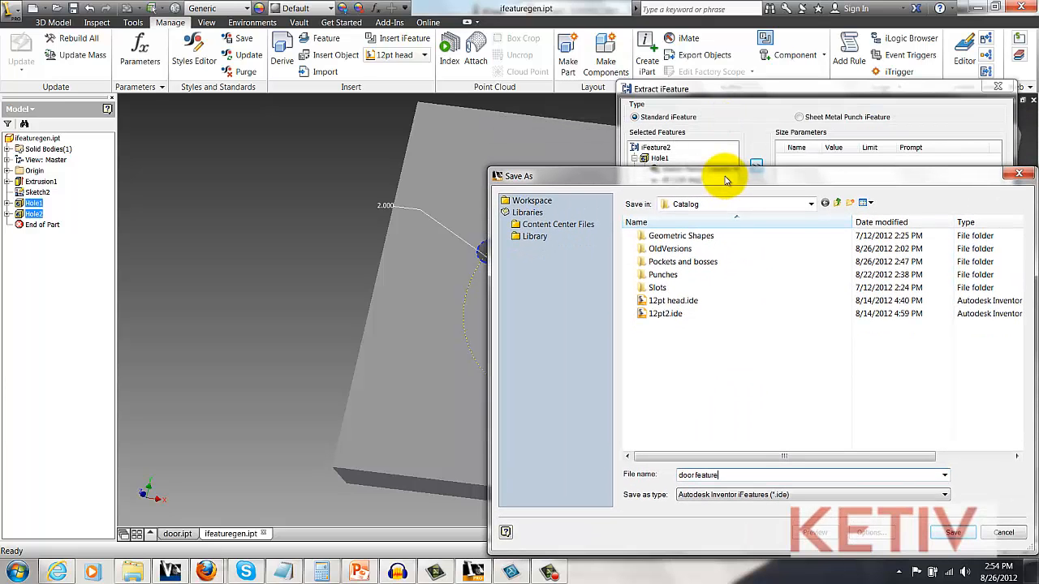
Save the doorfeature iFeature into the Catalog folder and confirm
left_click(809, 203)
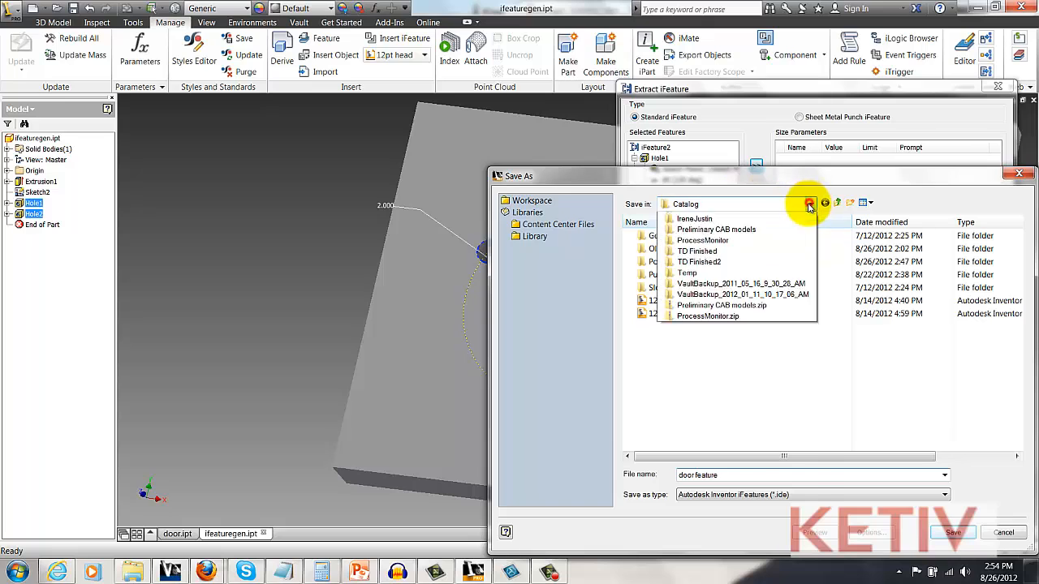
left_click(811, 204)
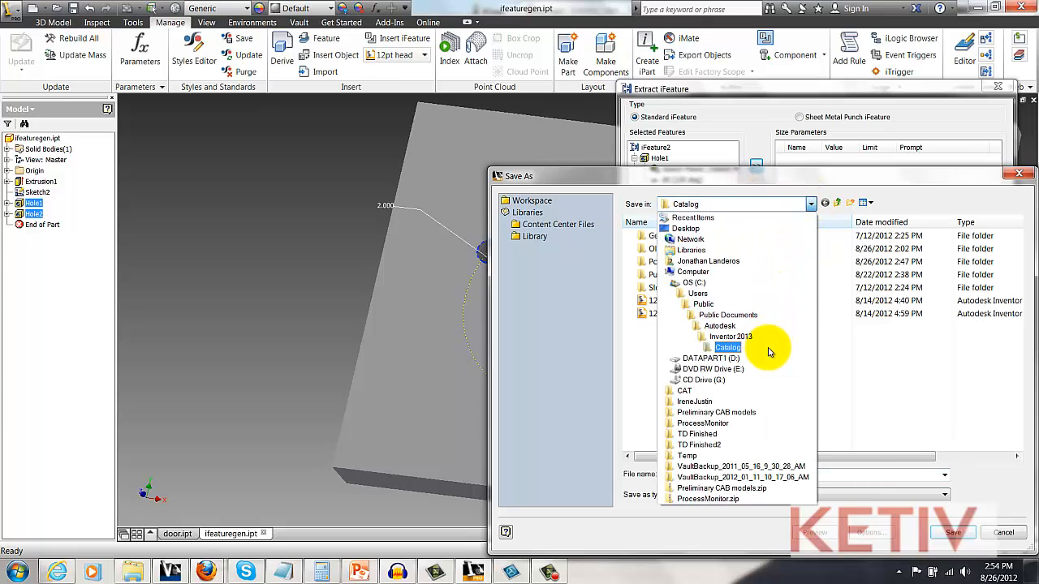
left_click(727, 347)
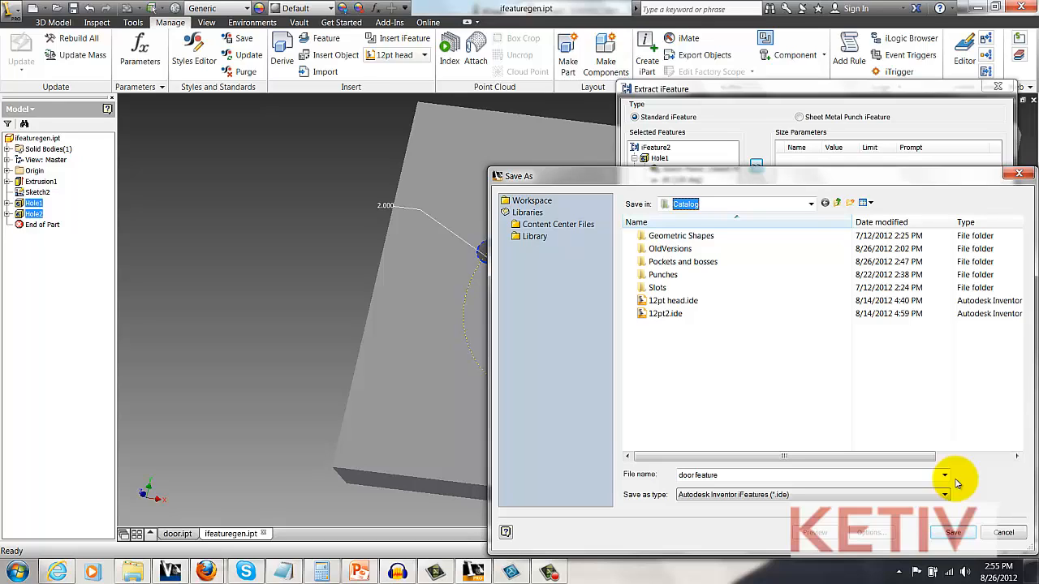
left_click(953, 532)
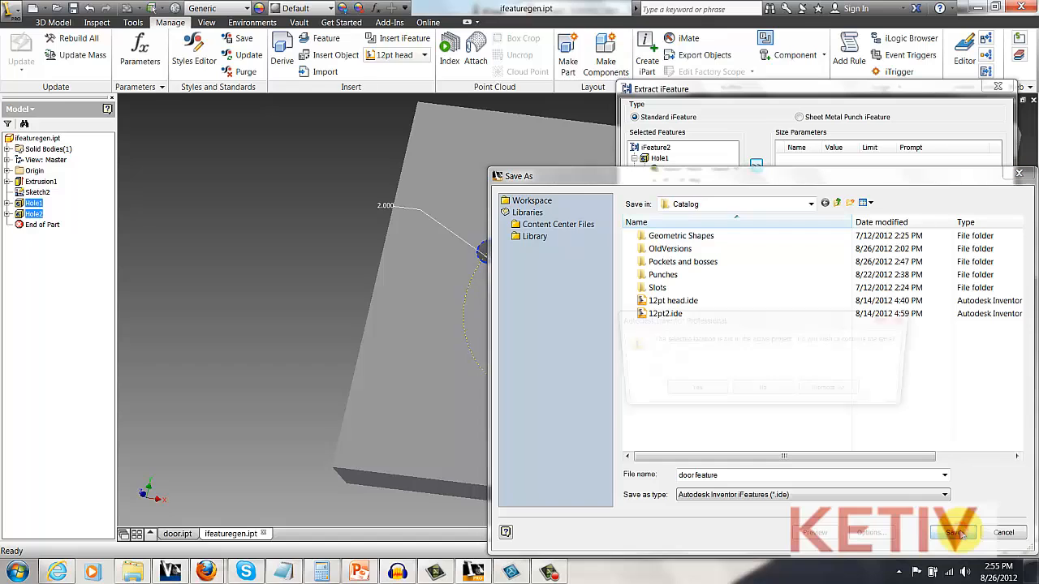
left_click(953, 532)
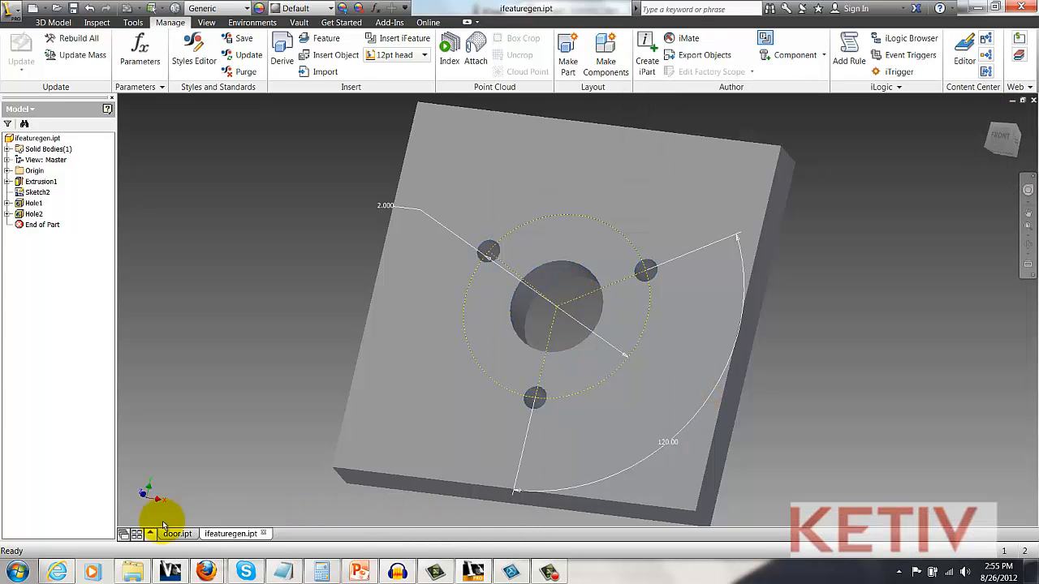
Switch to door.ipt and start Insert iFeature
left_click(177, 533)
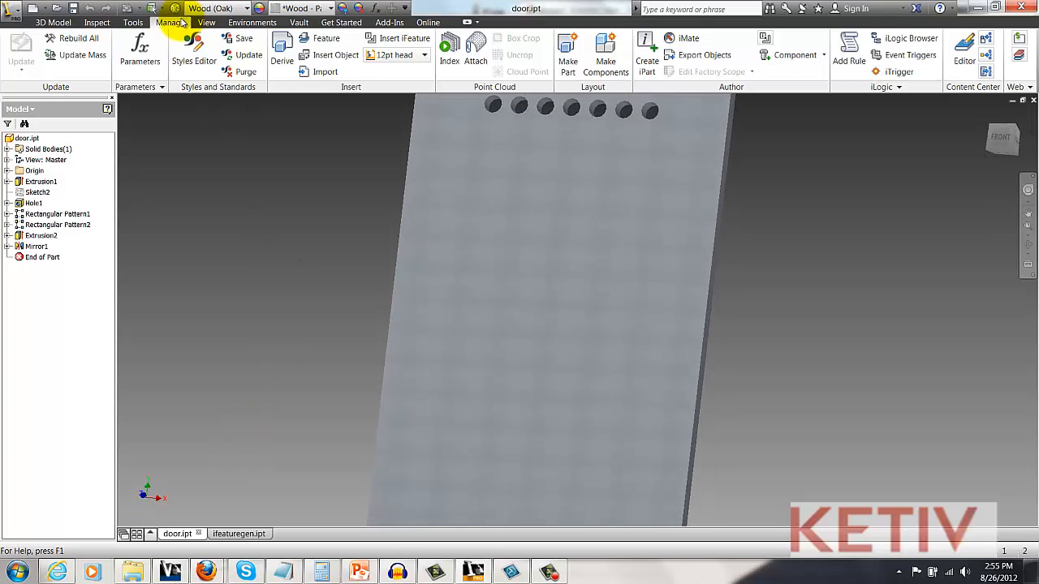
left_click(403, 38)
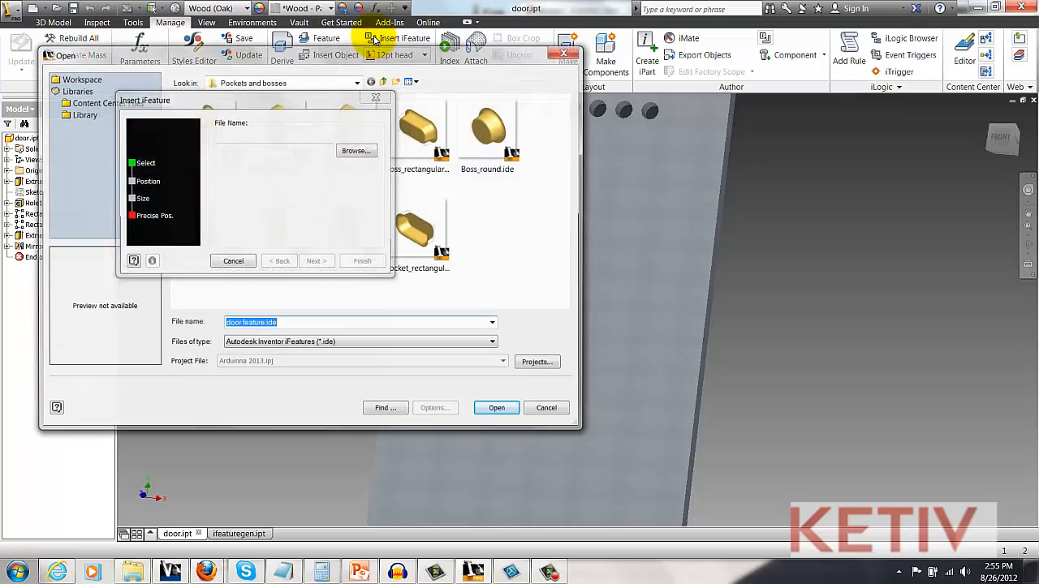
Insert doorfeature.ide from Catalog on the door face, with sketch editing left off
left_click(375, 98)
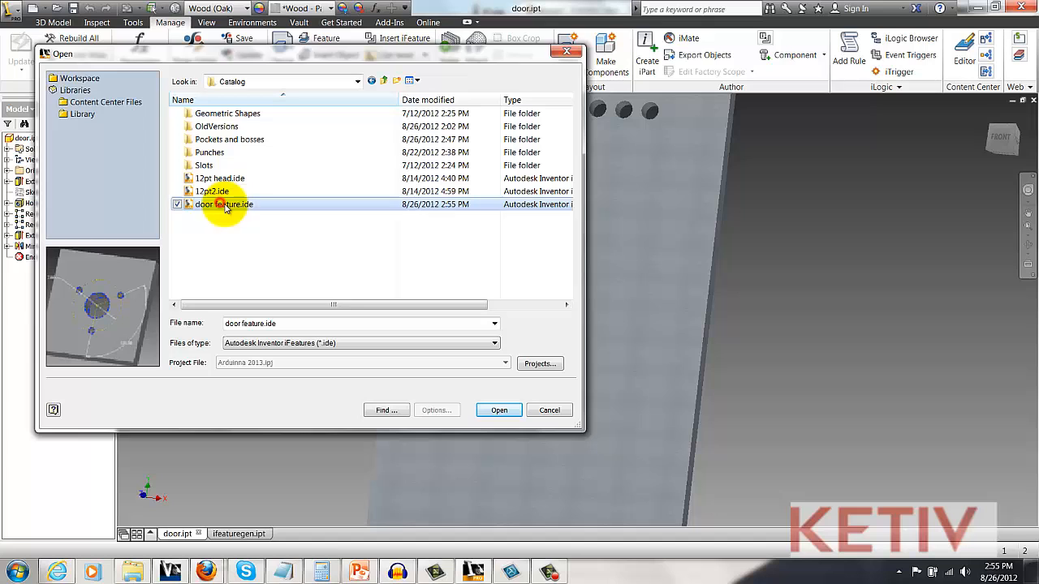
left_click(498, 410)
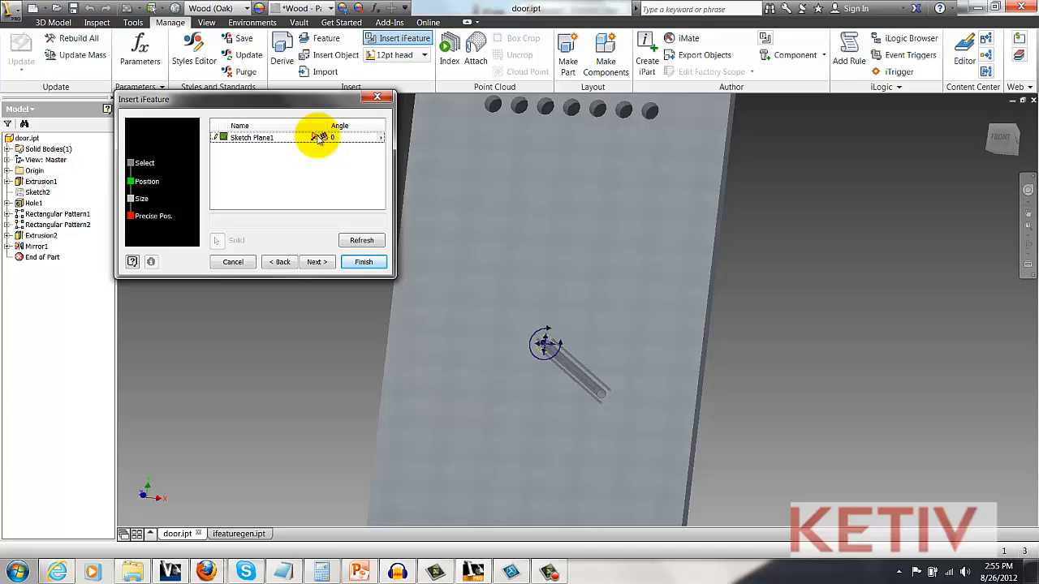
left_click(315, 262)
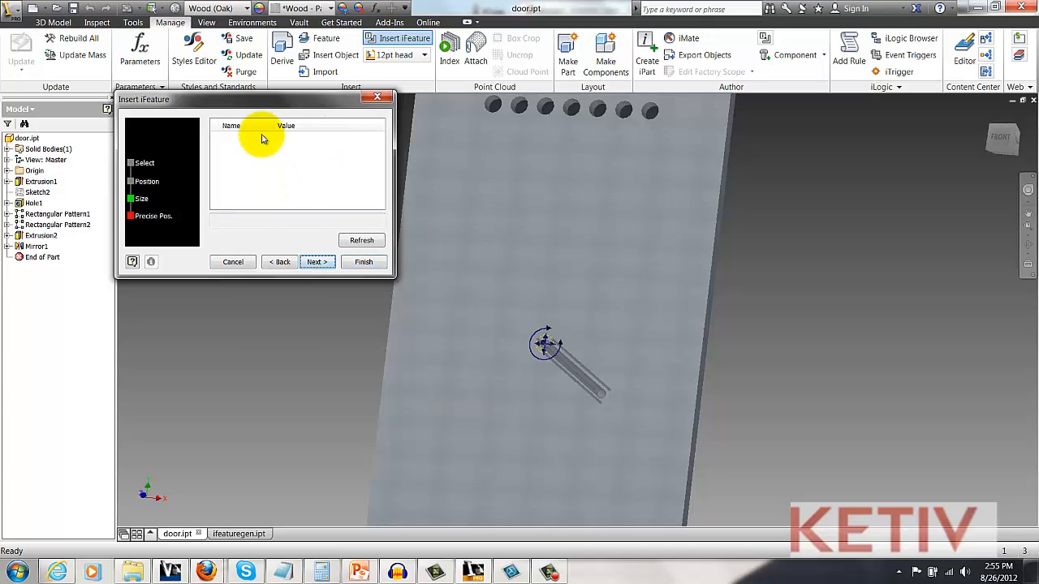
mouse_move(297, 142)
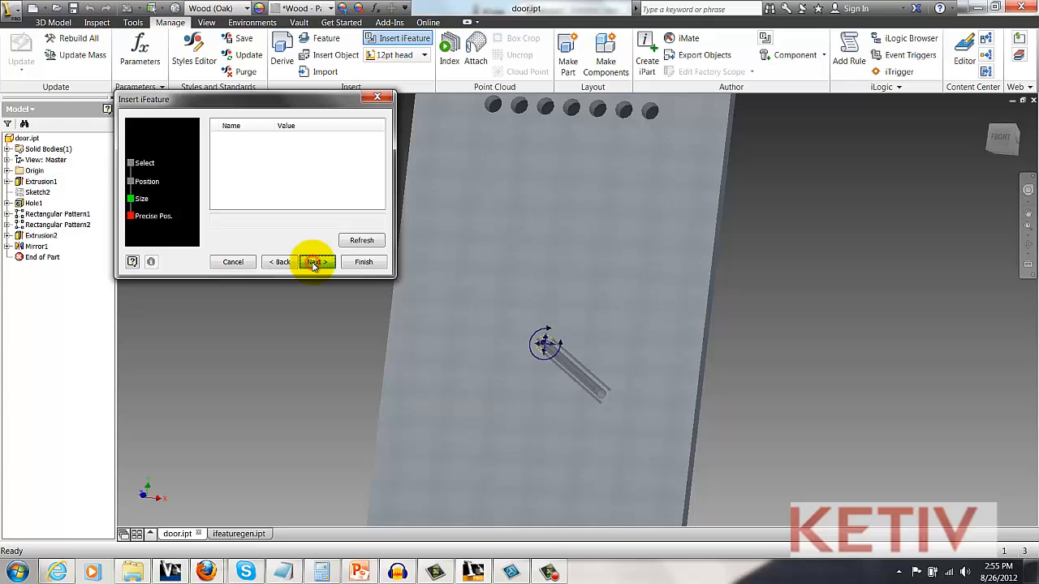
left_click(315, 261)
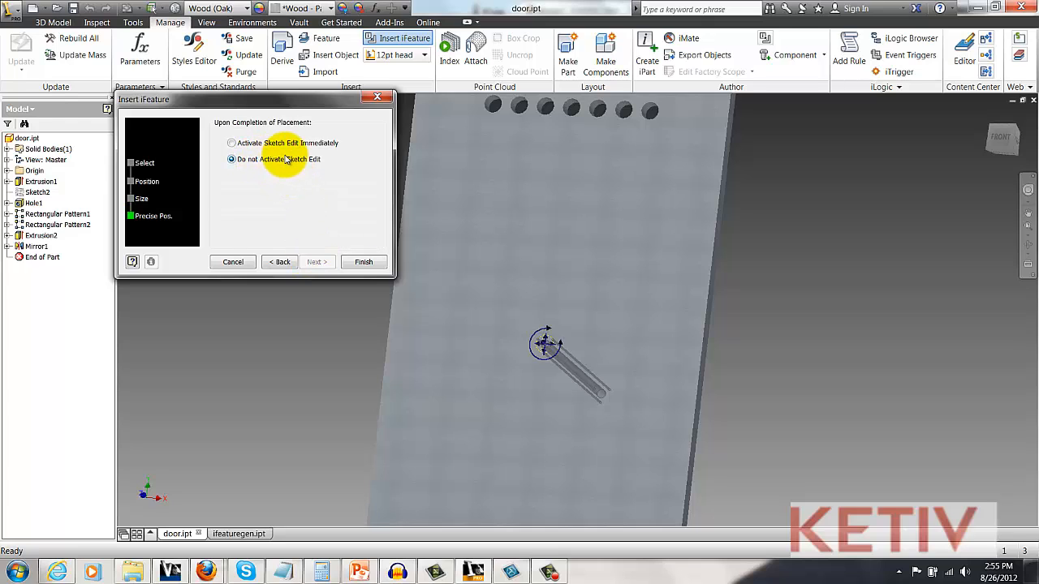
left_click(232, 143)
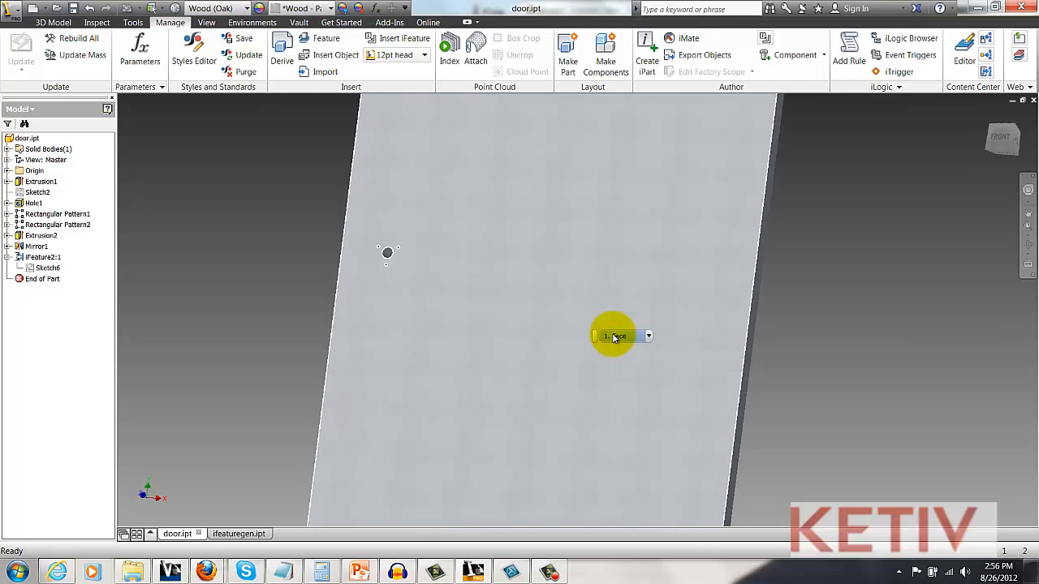
Change iFeature2:1's Sketch6 vertical position dimension from 40 to 30
right_click(46, 268)
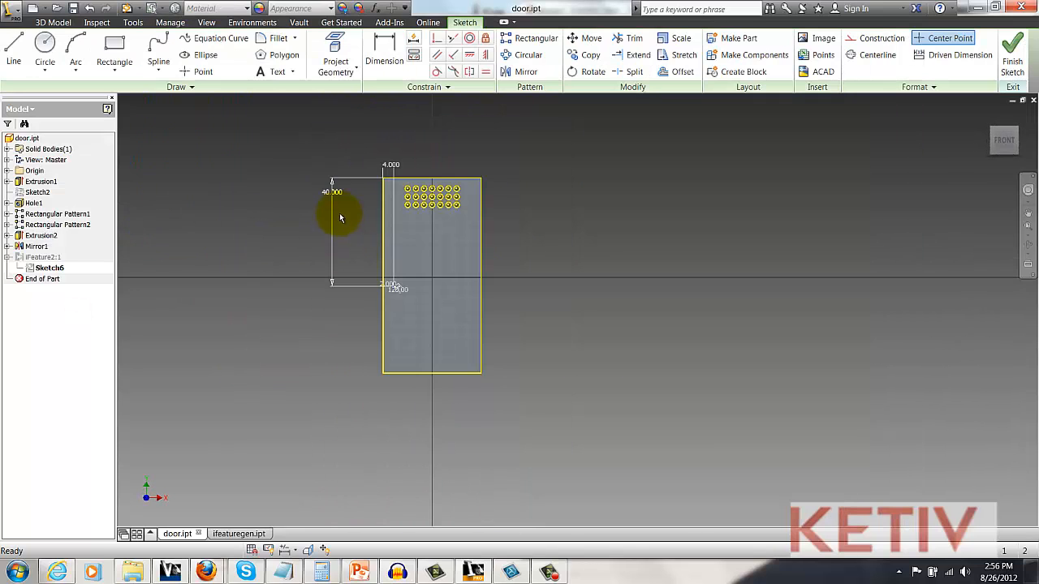
double_click(332, 192)
type("30.000")
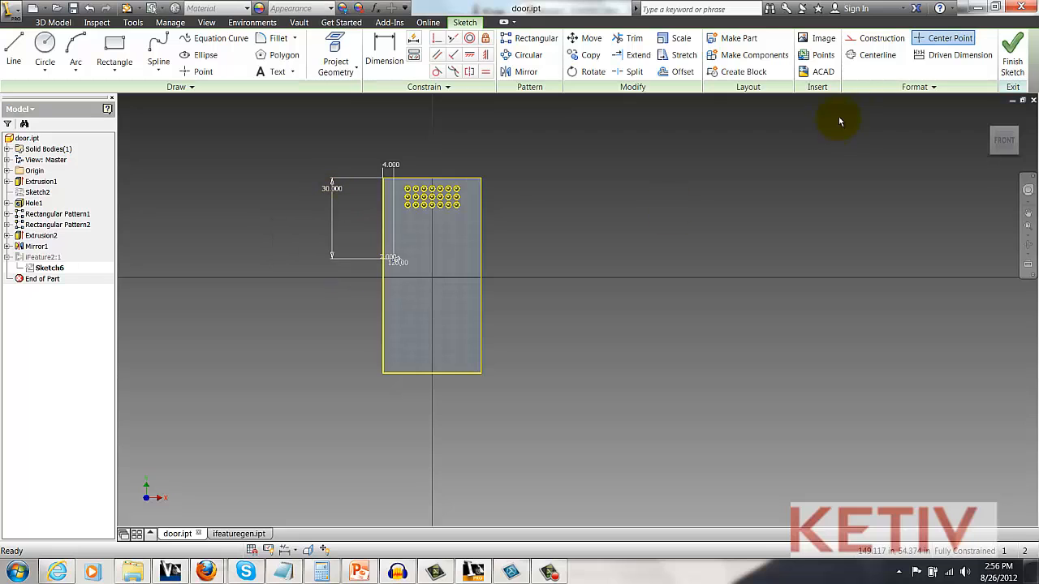
left_click(1012, 49)
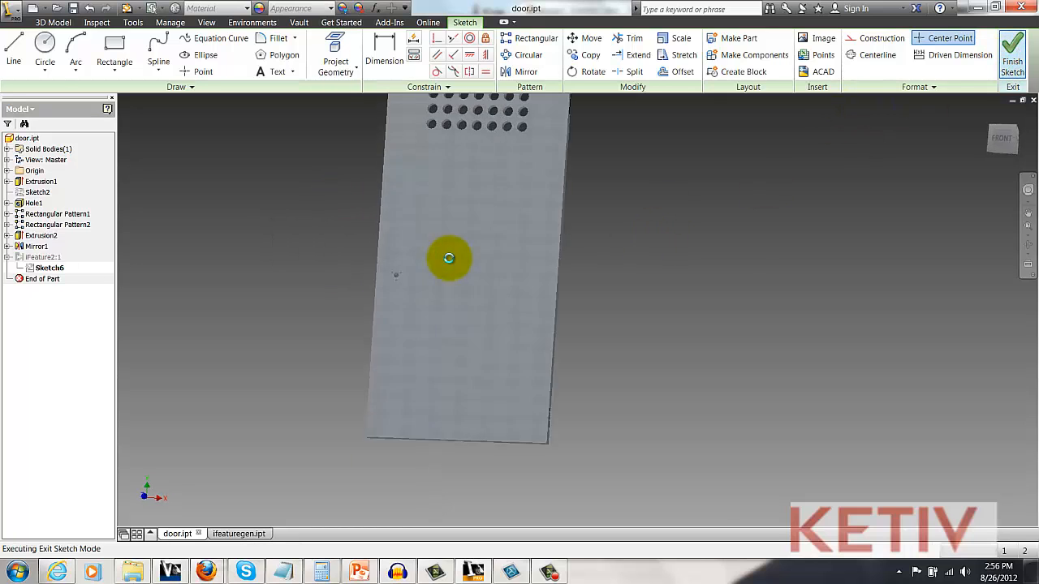
left_click(1012, 50)
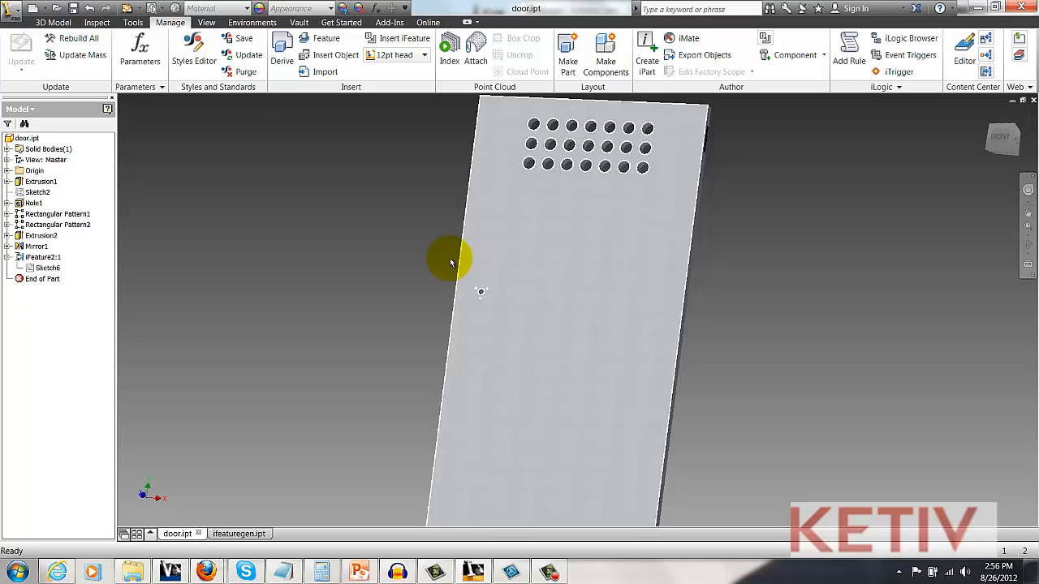